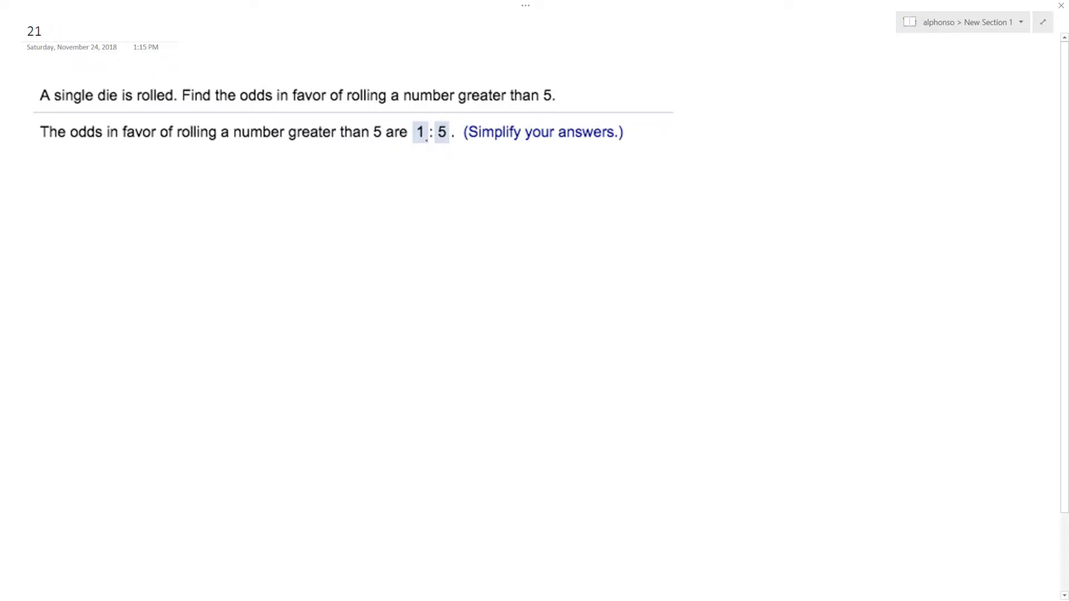
Draw an ink bracket beneath the 1 : 5 answer boxes in the die problem
{"action": "left_click_drag", "start_coordinate": [402, 140], "coordinate": [470, 140]}
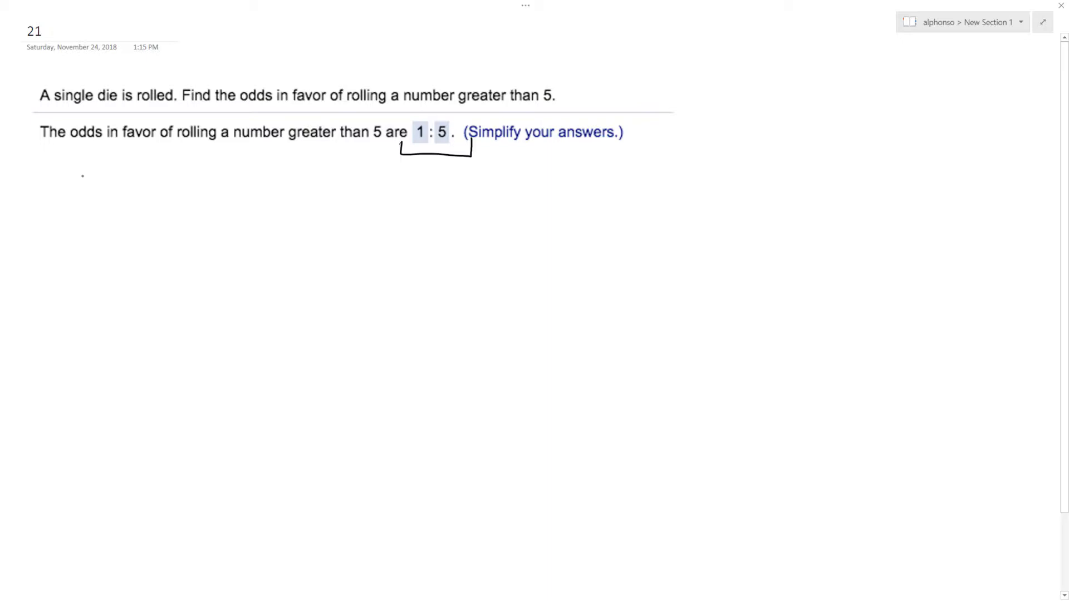
Handwrite the fractions 1/6 and 1/5, then the ratio 1:5, below the problem
{"action": "left_click_drag", "start_coordinate": [89, 167], "coordinate": [89, 232]}
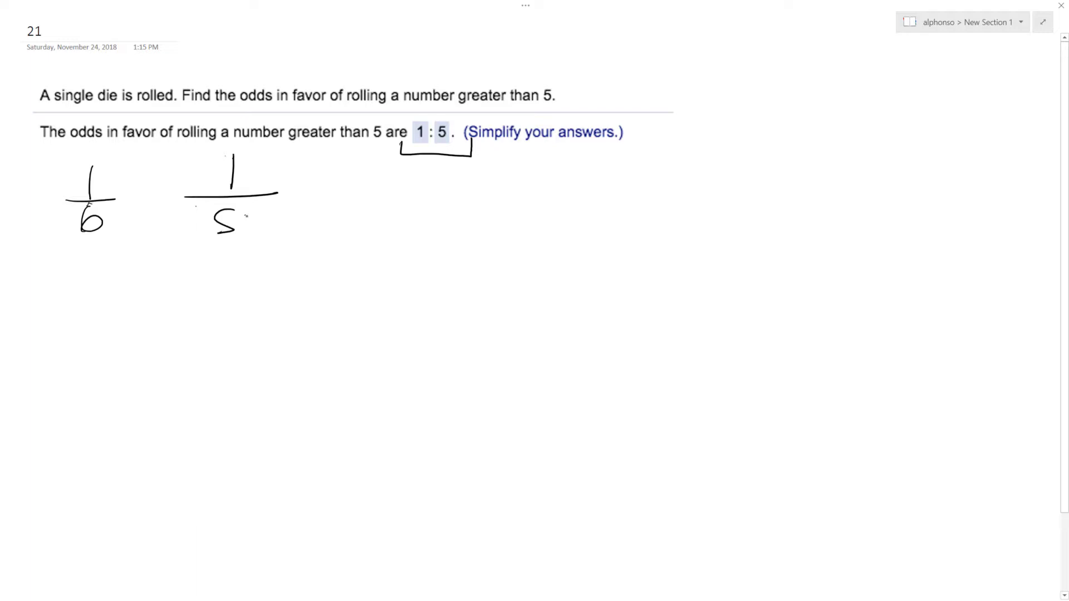
{"action": "left_click_drag", "start_coordinate": [337, 235], "coordinate": [354, 266]}
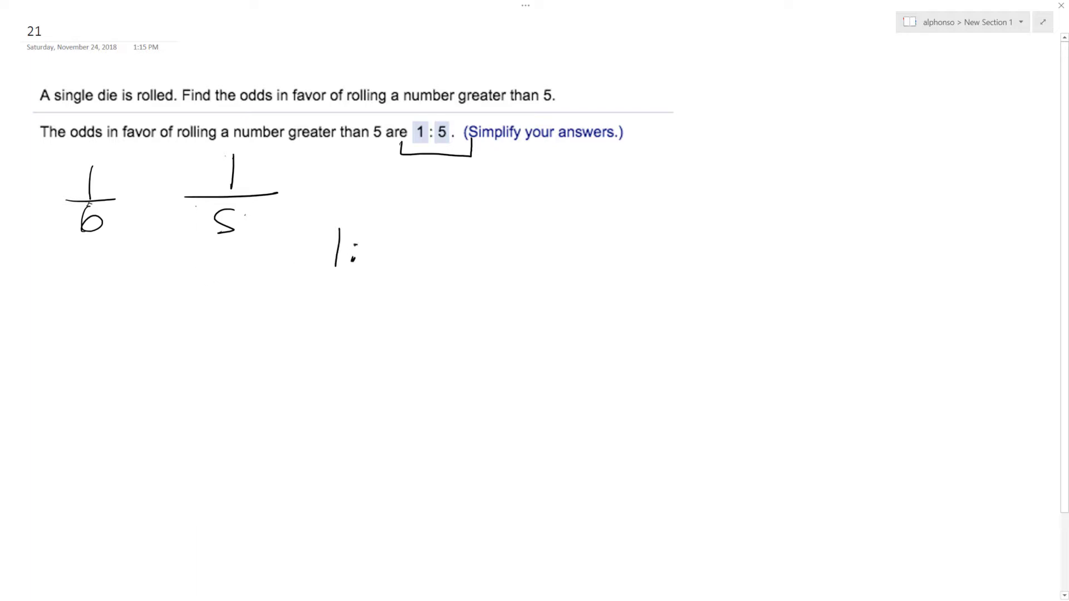
{"action": "left_click_drag", "start_coordinate": [354, 238], "coordinate": [385, 266]}
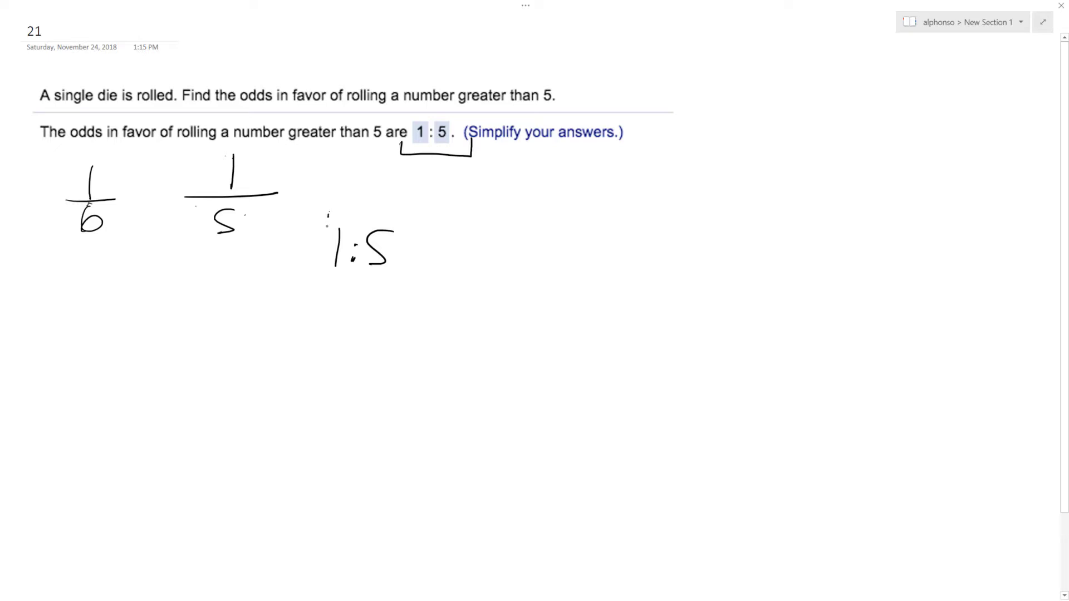
Box the 1 in the handwritten 1:5 and write 1/(1+5) = 1/6 beside it
{"action": "left_click_drag", "start_coordinate": [320, 218], "coordinate": [347, 280]}
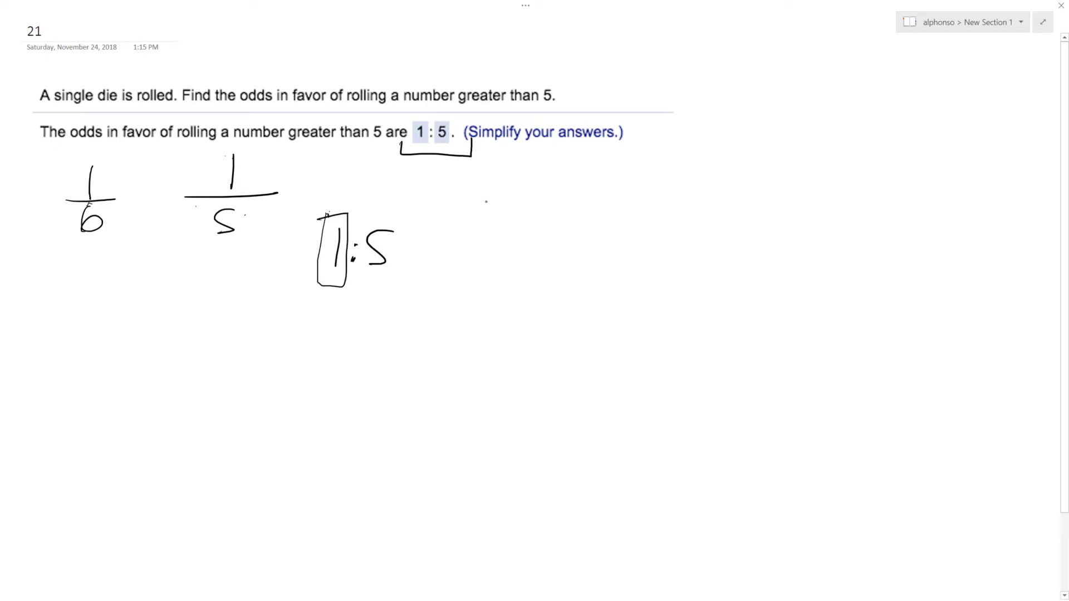
{"action": "left_click_drag", "start_coordinate": [521, 180], "coordinate": [505, 257]}
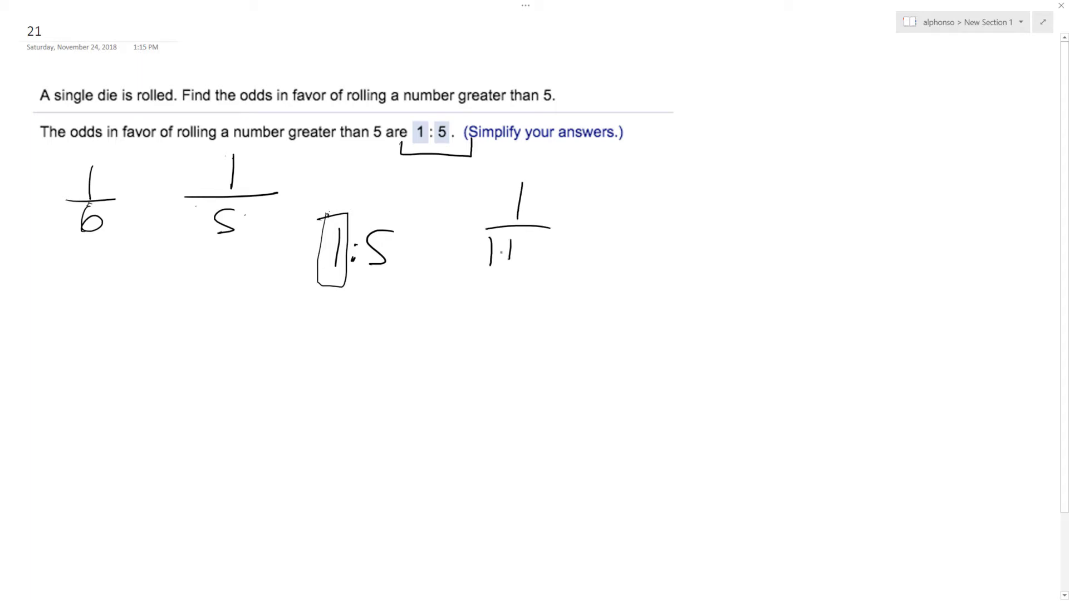
{"action": "left_click_drag", "start_coordinate": [498, 245], "coordinate": [647, 218]}
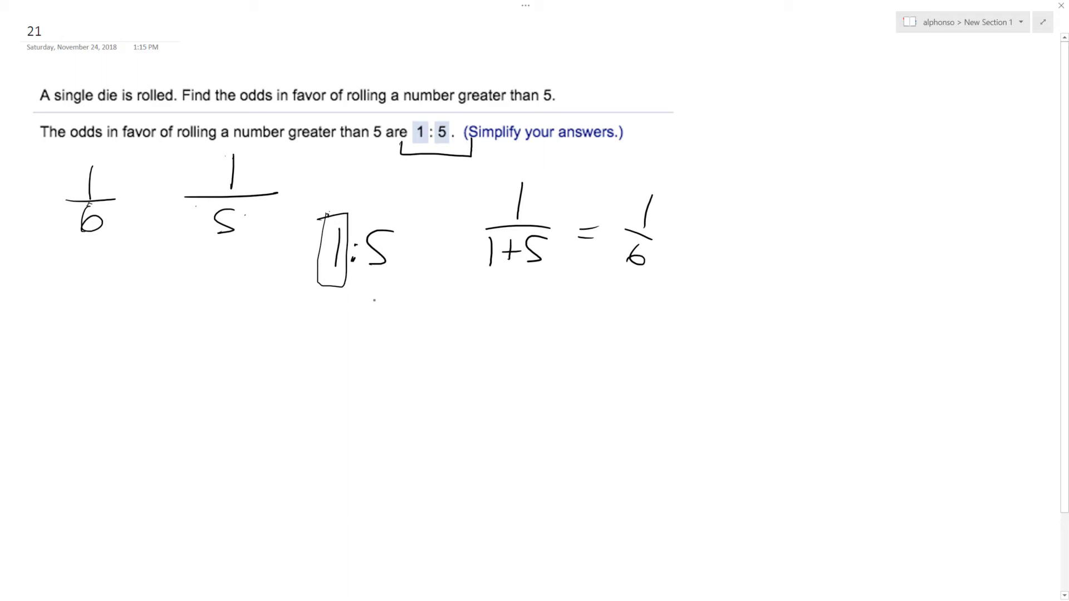
Write the reversed ratio 5:1 in ink below the 1:5
{"action": "left_click_drag", "start_coordinate": [320, 321], "coordinate": [341, 351]}
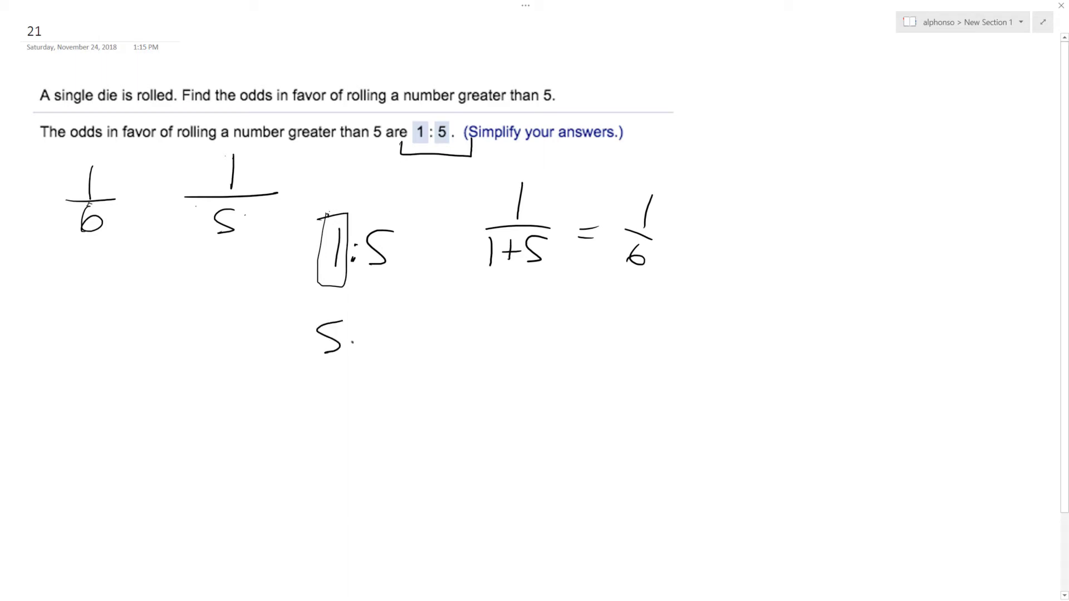
{"action": "left_click_drag", "start_coordinate": [350, 334], "coordinate": [375, 320]}
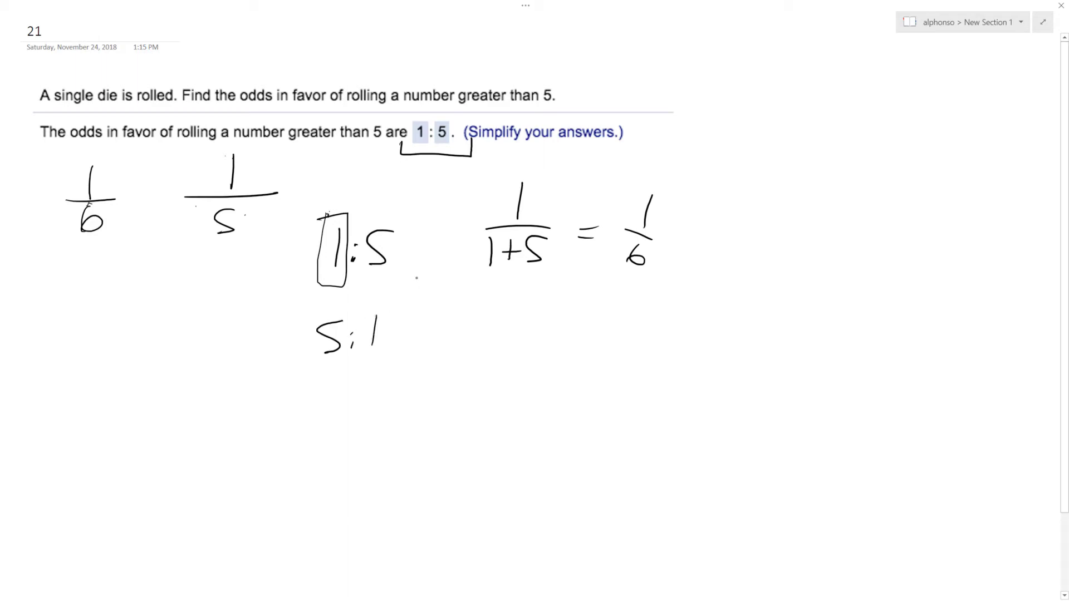